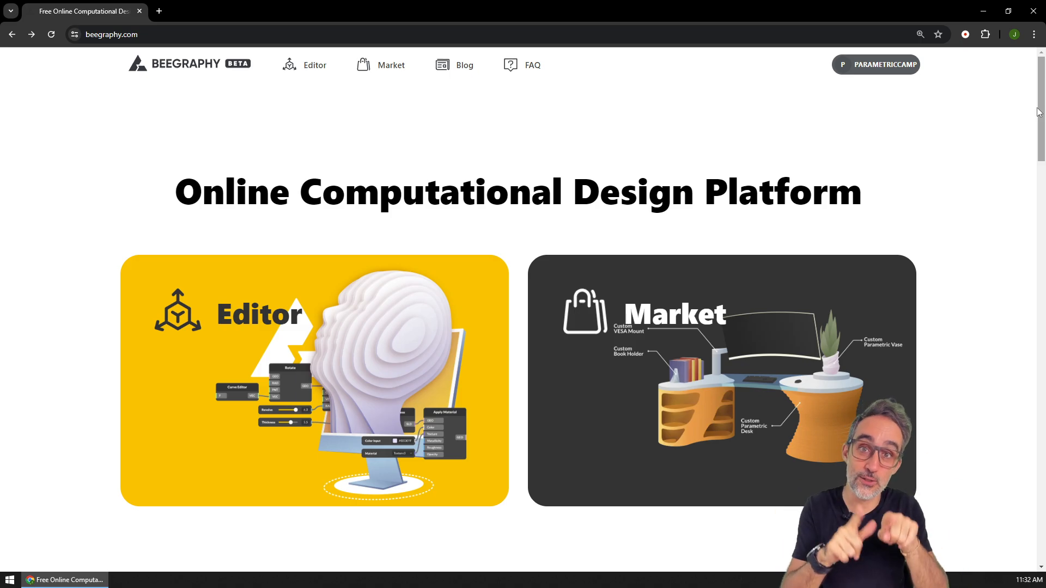
pyautogui.scroll(-3)
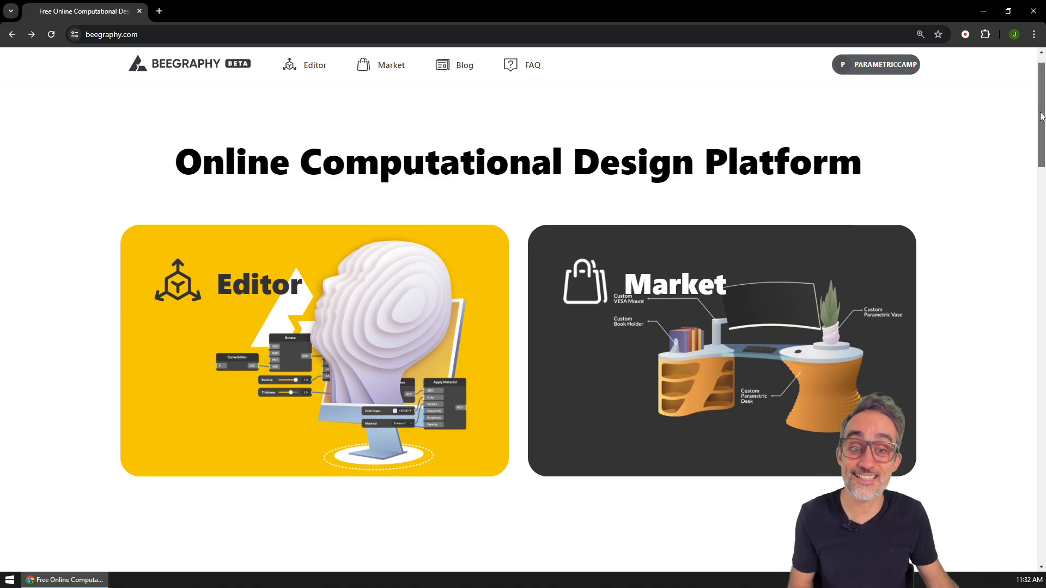
pyautogui.scroll(-3)
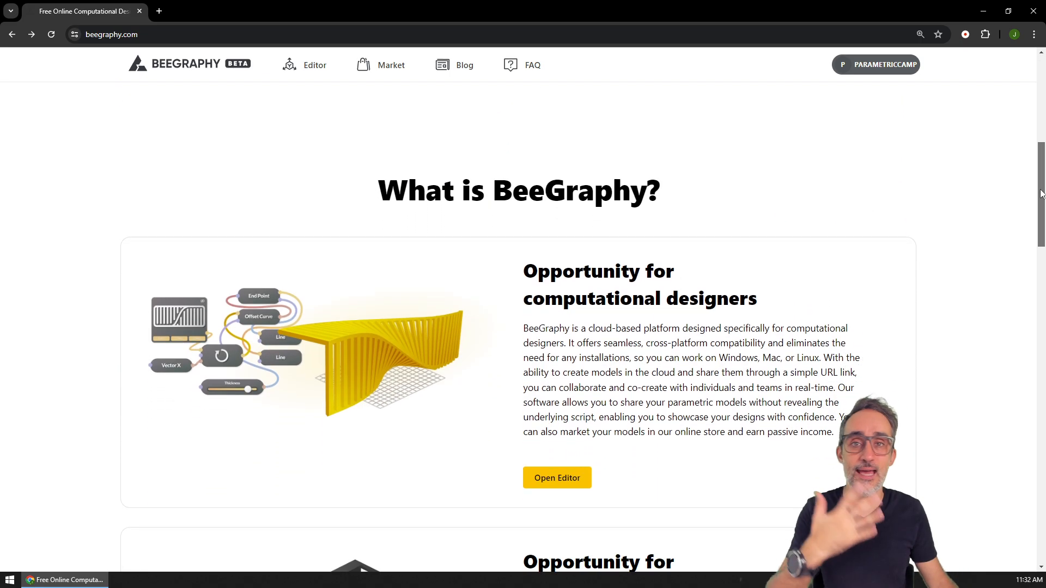
pyautogui.scroll(-3)
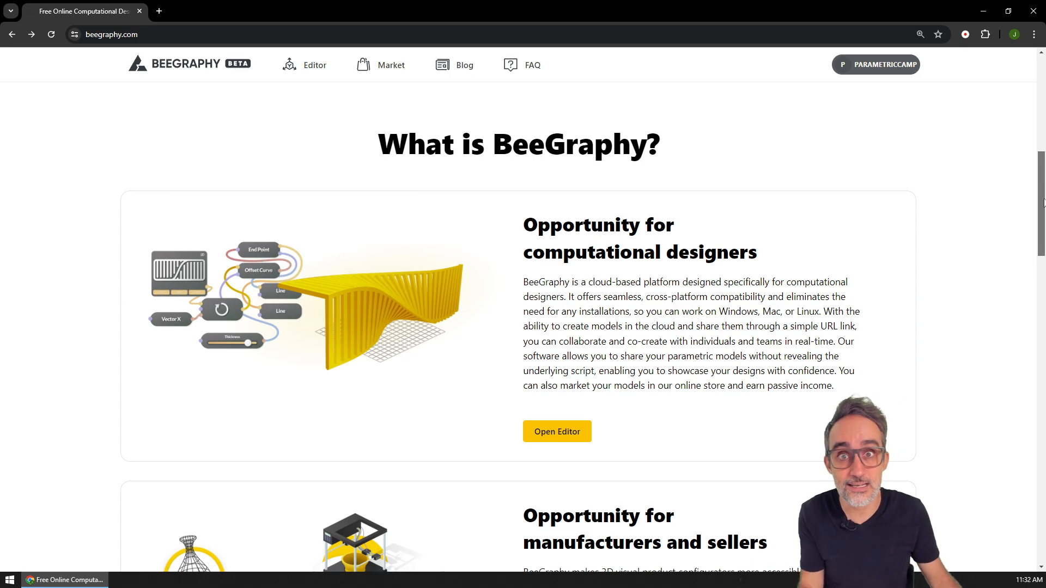
pyautogui.scroll(-3)
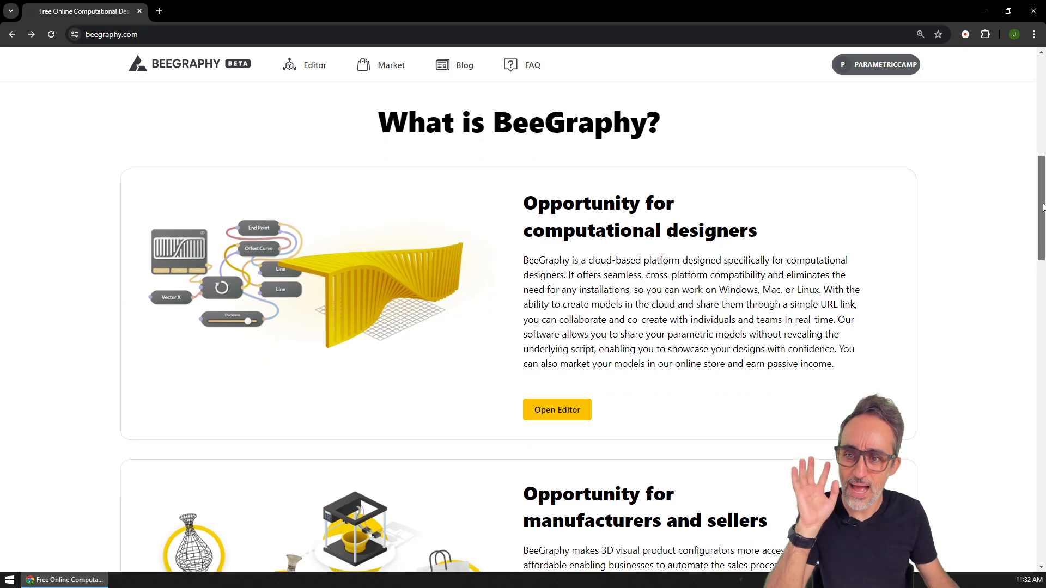
pyautogui.scroll(-3)
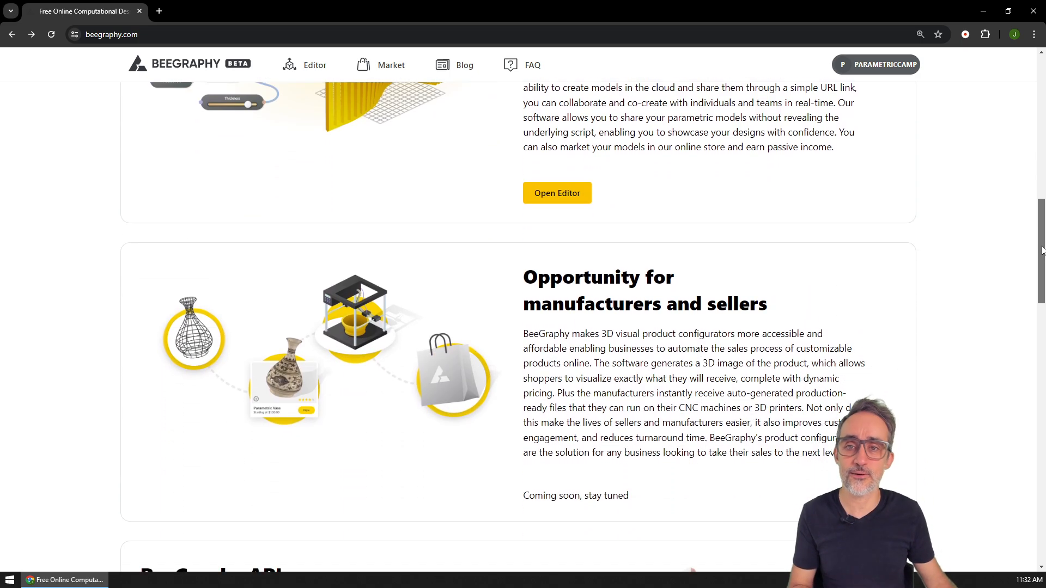
pyautogui.scroll(-3)
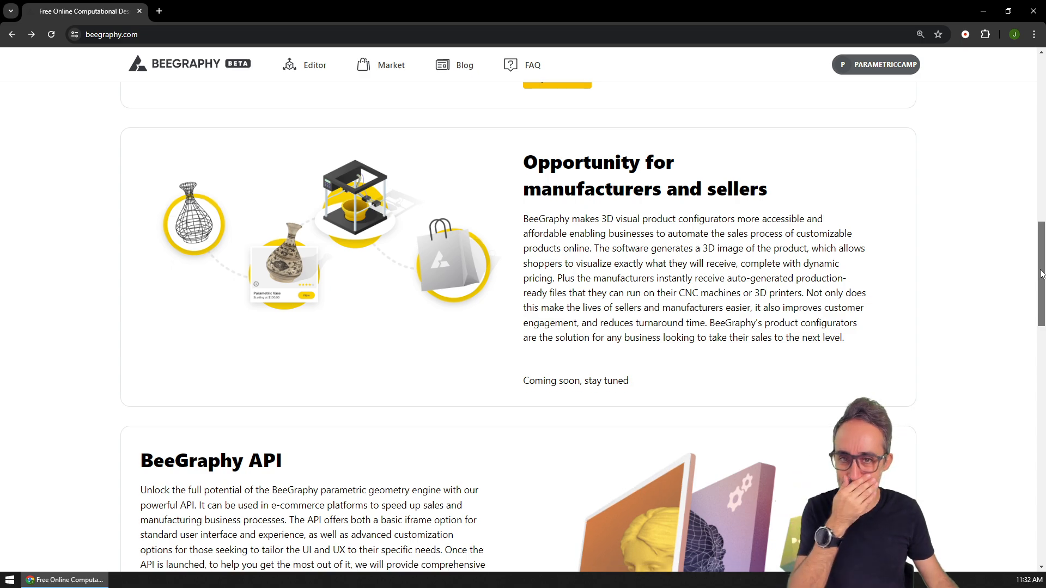
pyautogui.scroll(3)
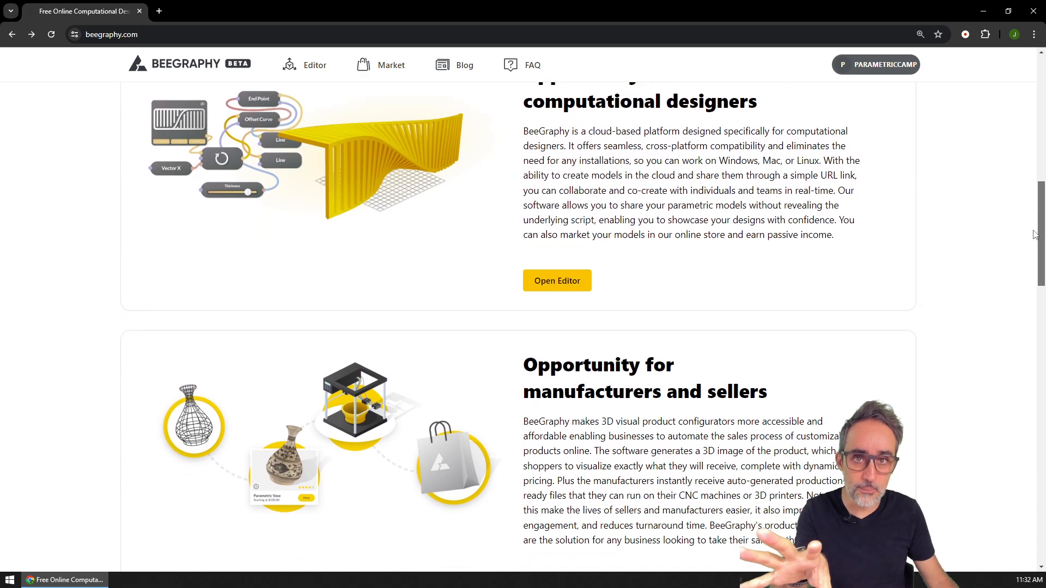
pyautogui.scroll(-3)
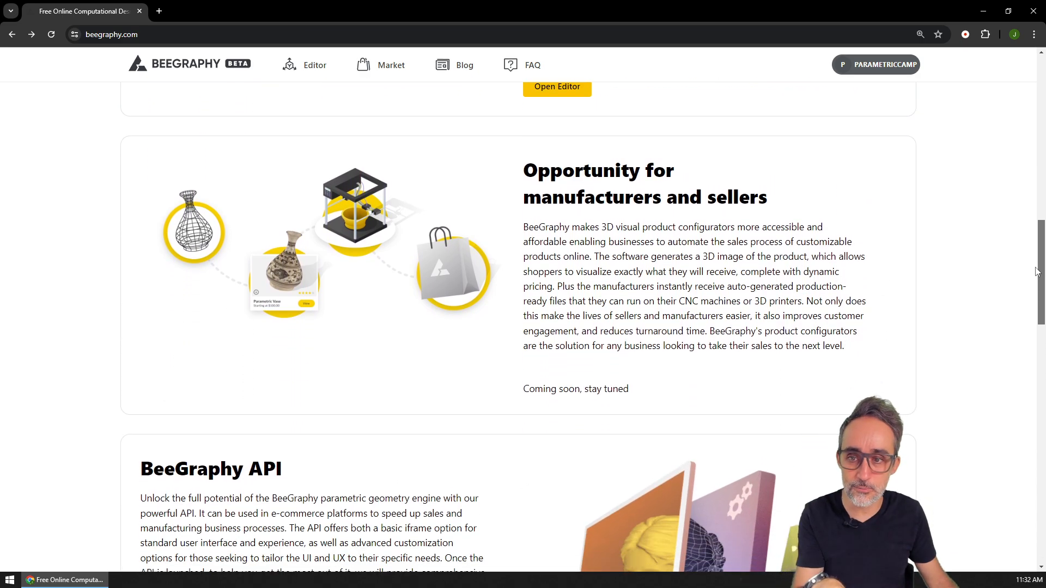
pyautogui.scroll(-3)
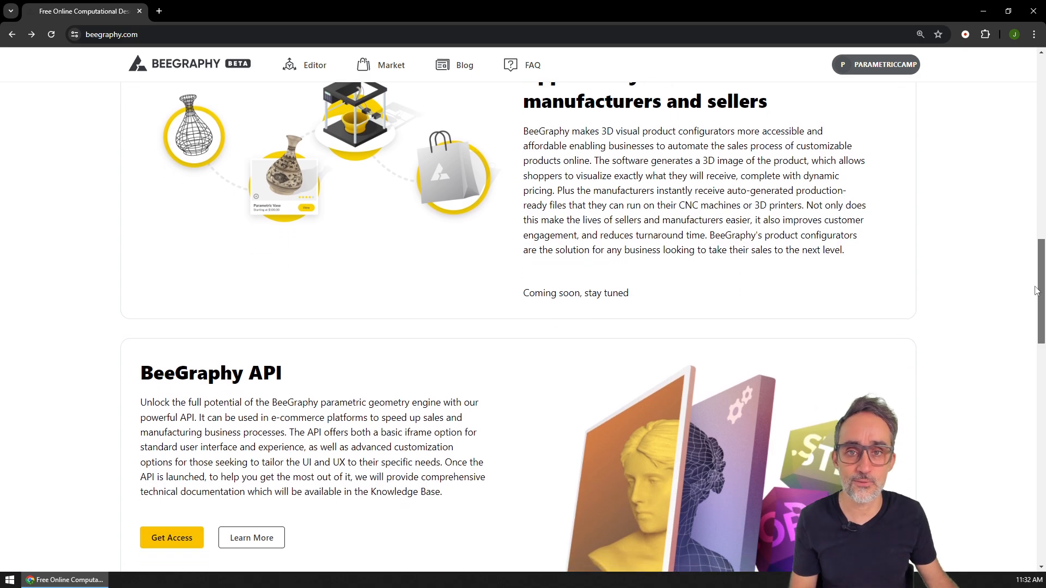
pyautogui.scroll(-3)
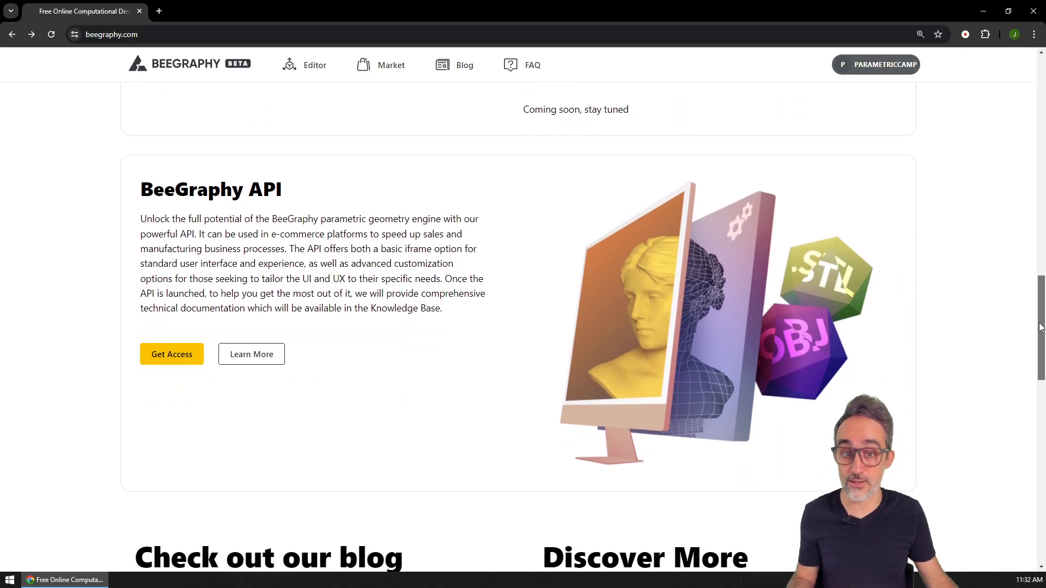
pyautogui.scroll(-3)
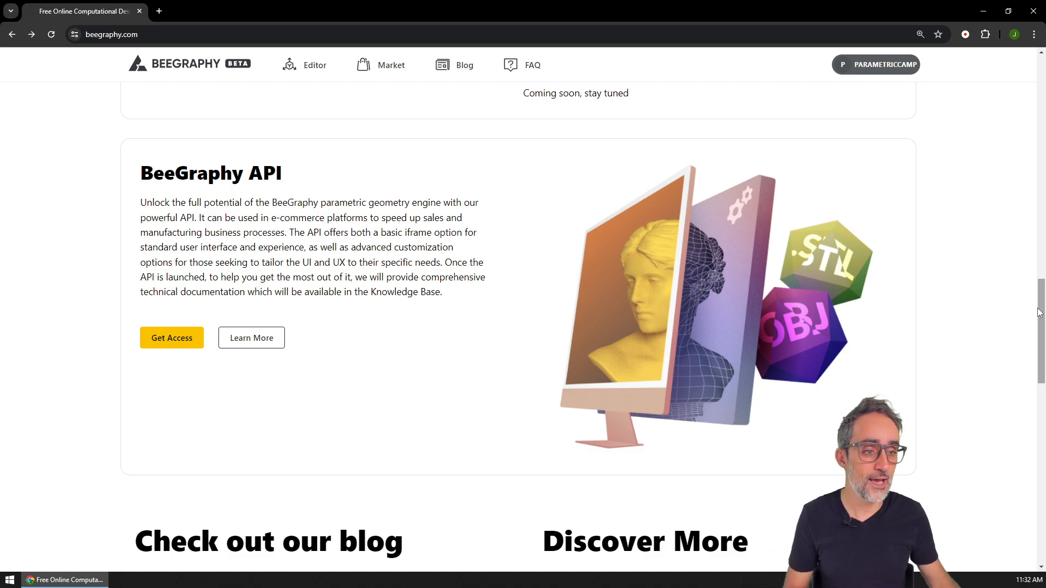
pyautogui.scroll(-3)
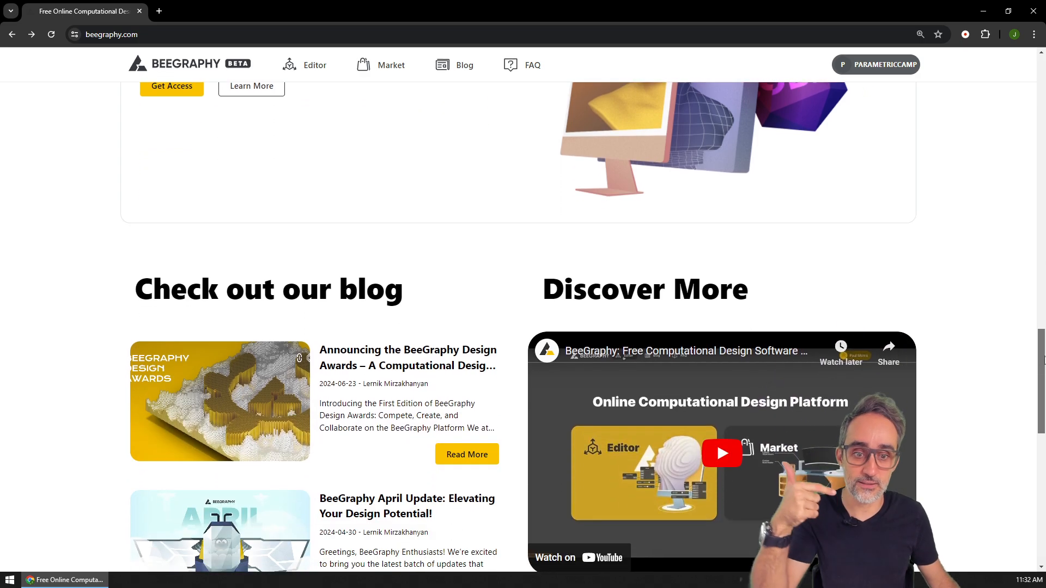
pyautogui.scroll(-3)
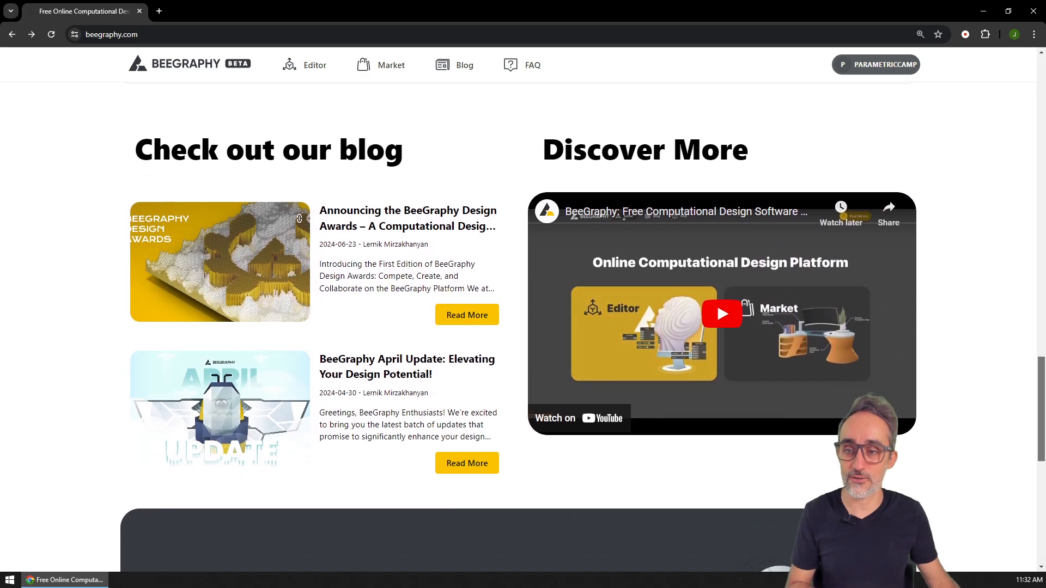
pyautogui.scroll(-3)
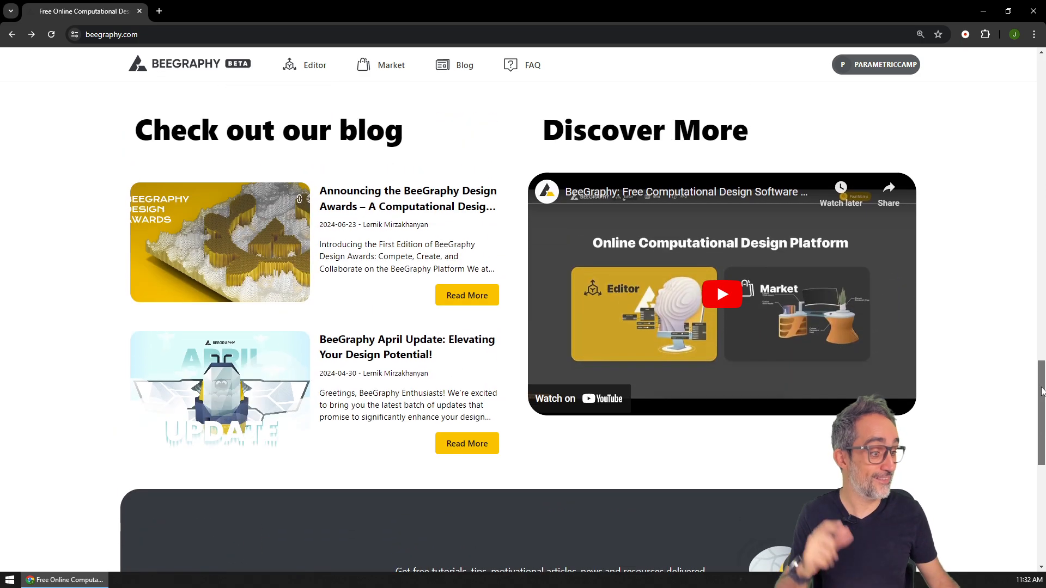
pyautogui.scroll(-3)
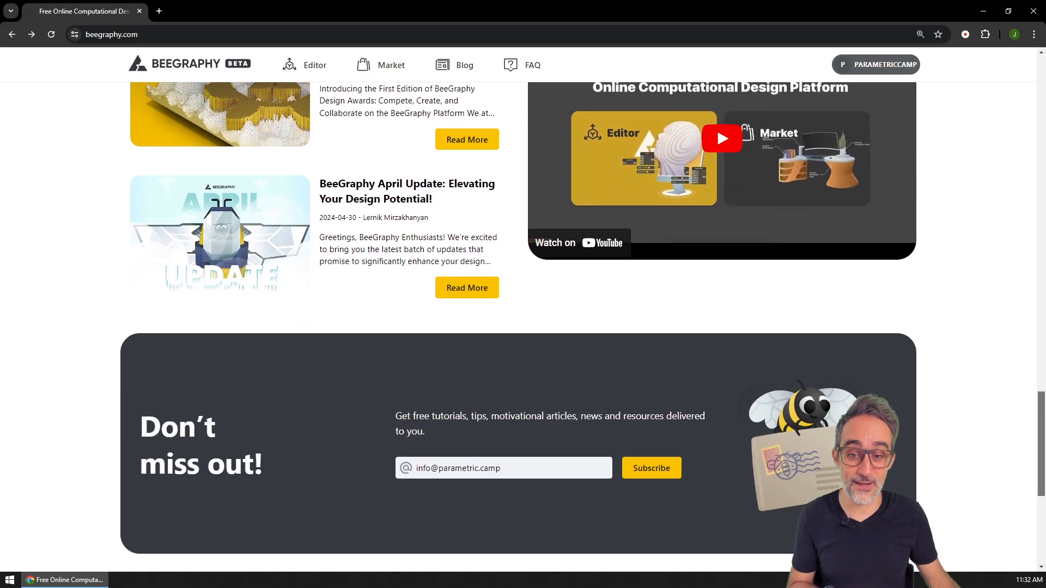
pyautogui.scroll(3)
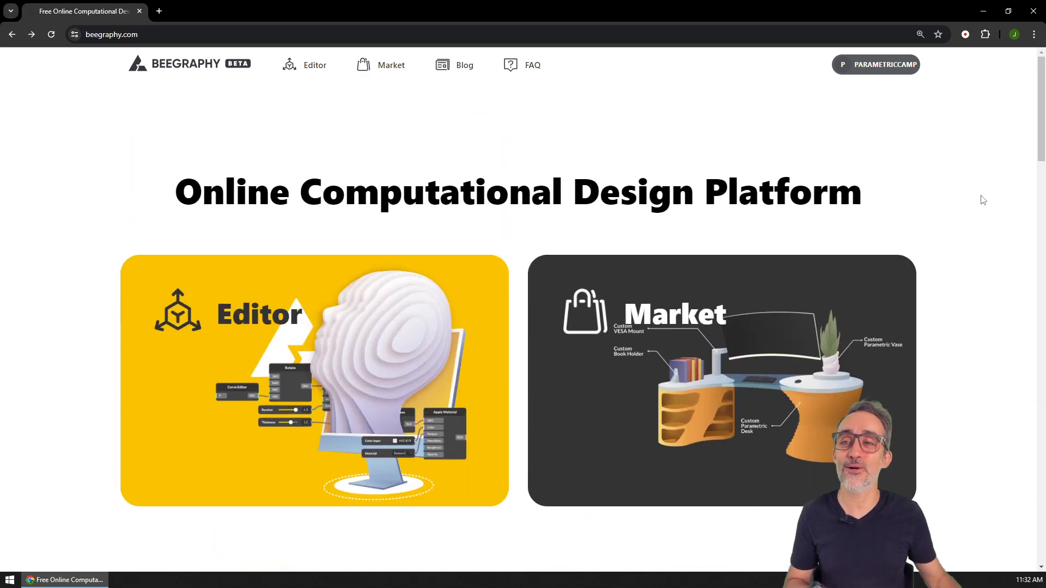